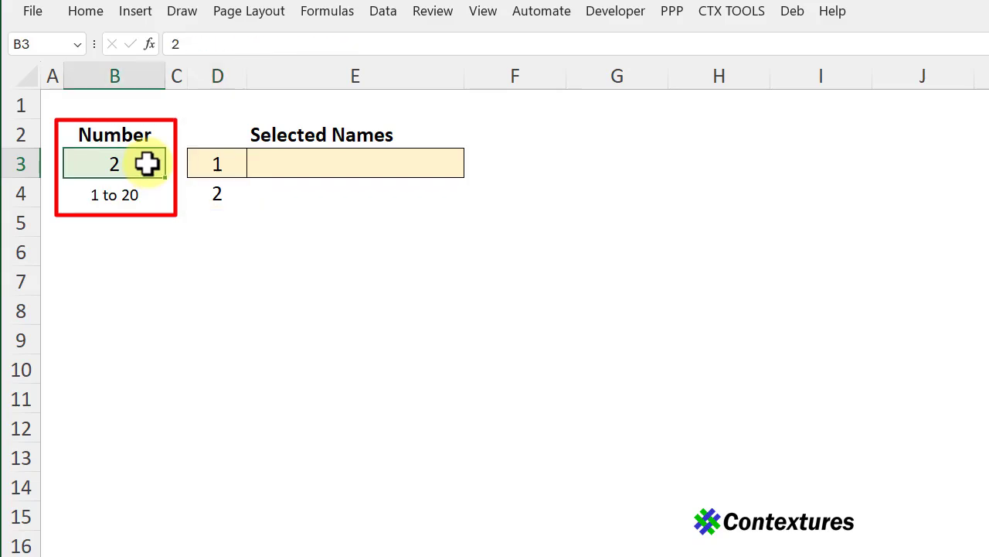
Enter 5 in B3 so the numbered list runs 1–5, then select E3
type("5")
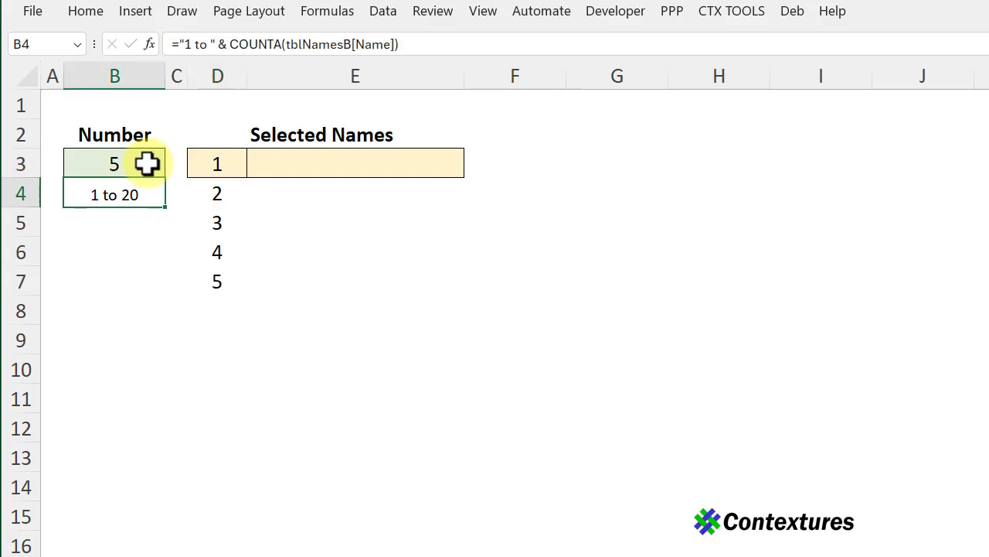
mouse_move(198, 314)
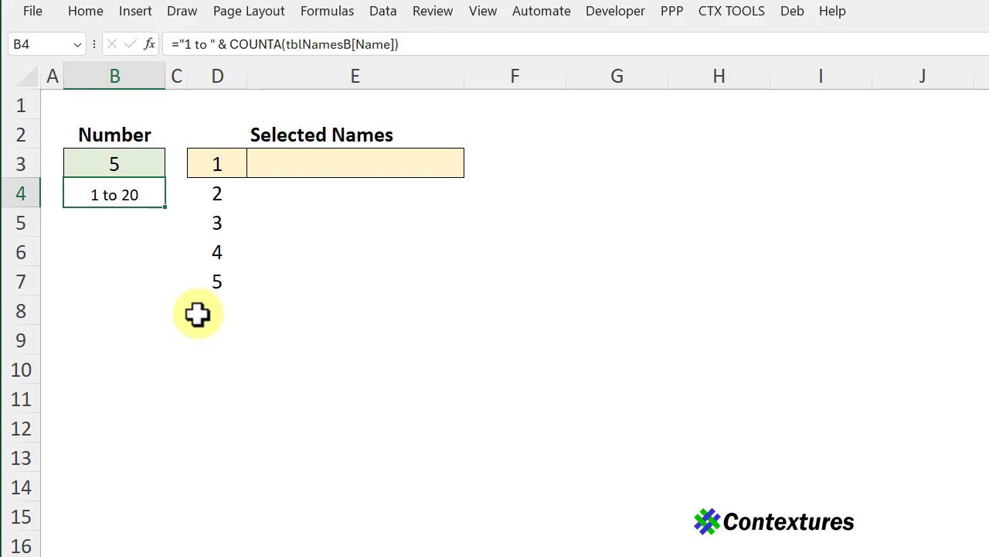
left_click(355, 163)
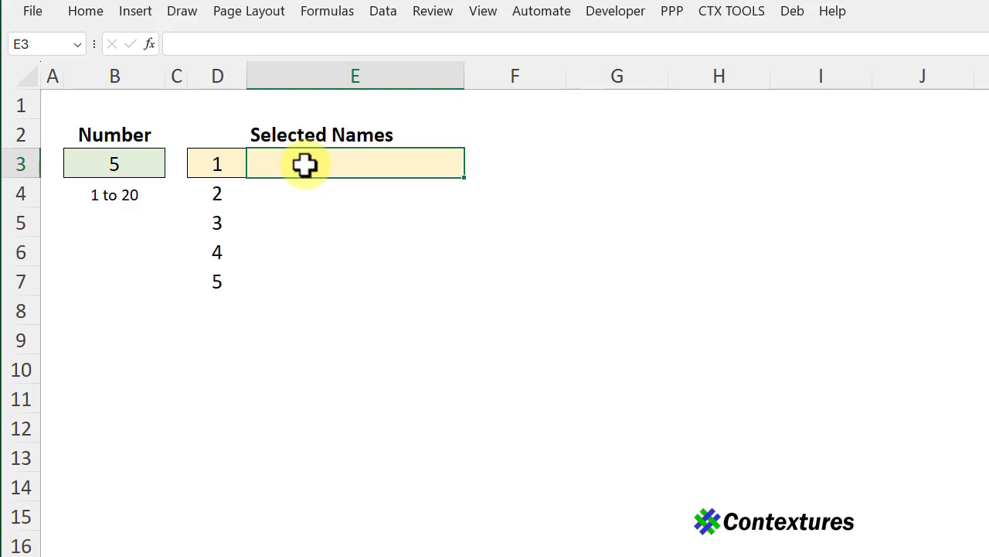
mouse_move(291, 256)
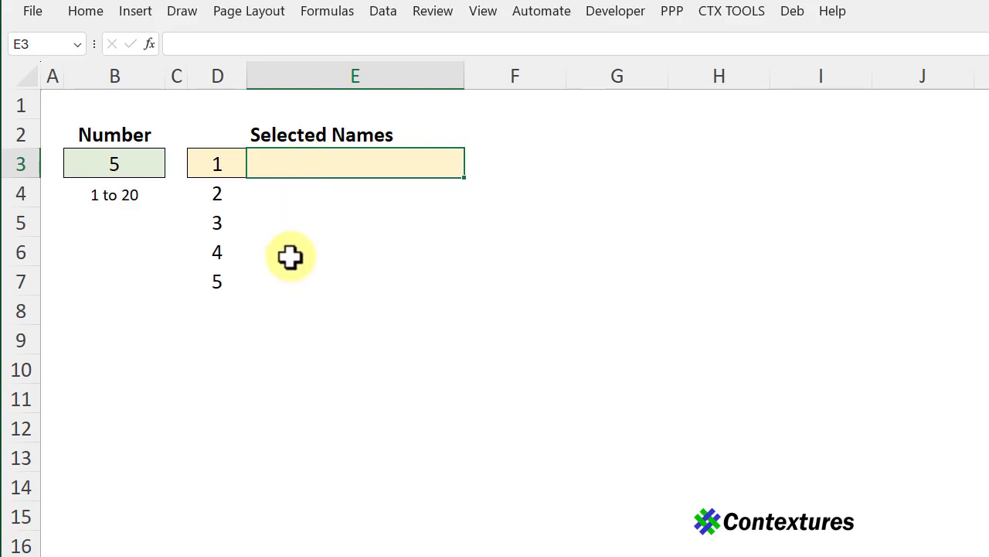
mouse_move(275, 178)
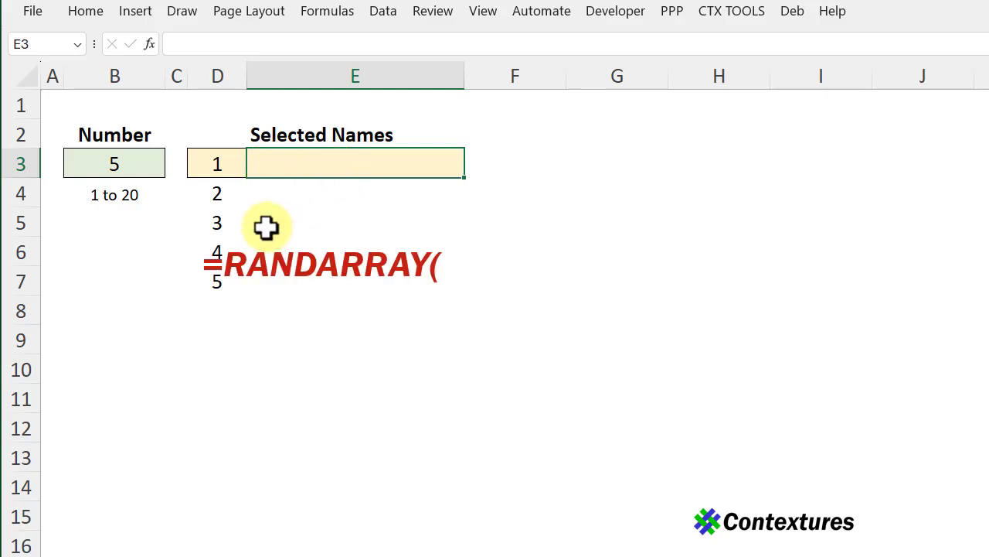
Enter =RANDARRAY(COUNTA(tblNamesB[Name])) in E3 to spill one random decimal per name
type("=RANDARRAY(")
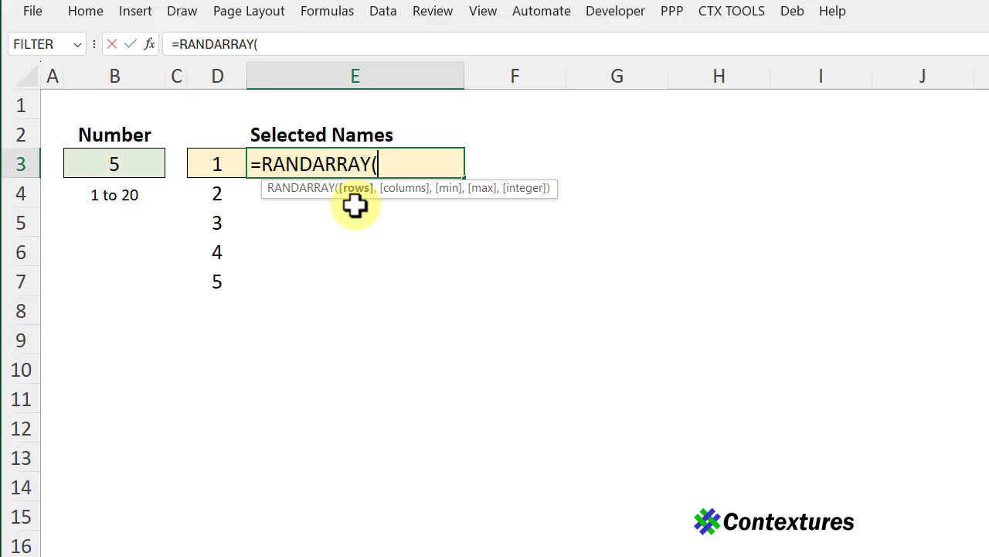
mouse_move(115, 163)
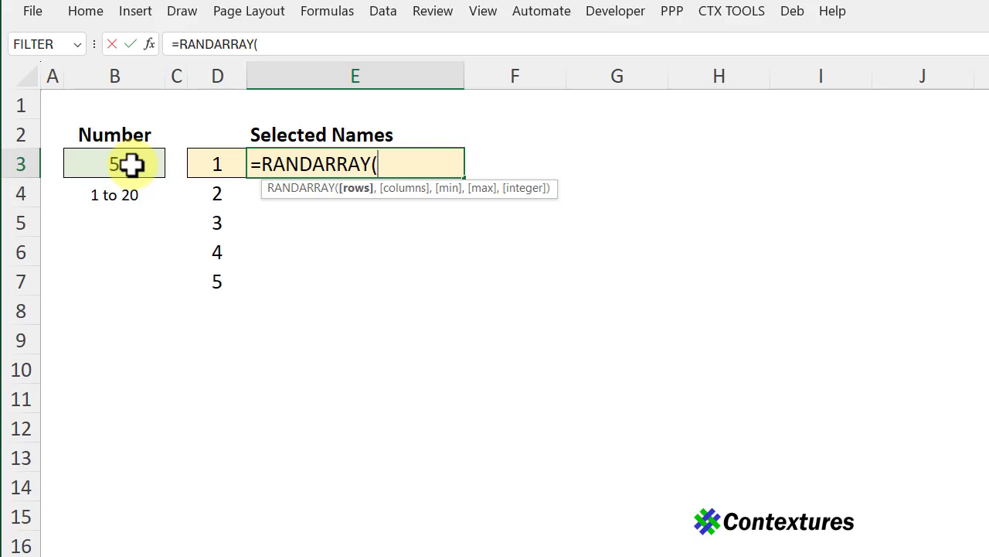
type("counta")
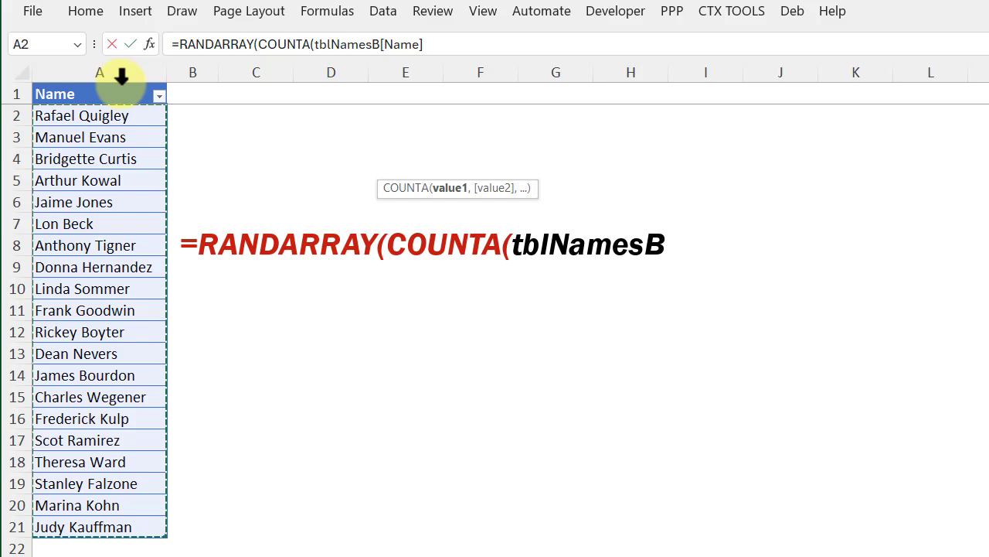
type("[Name]")
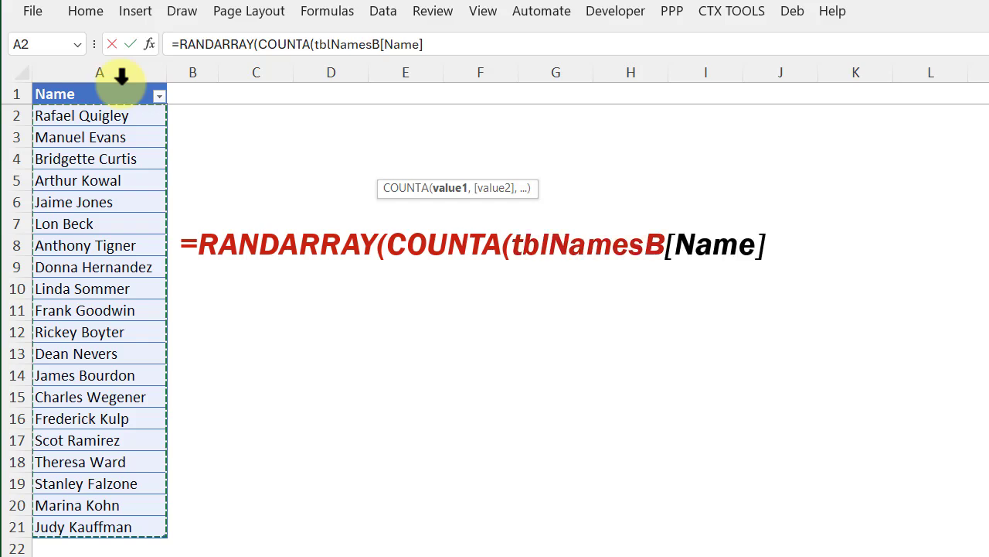
type(")")
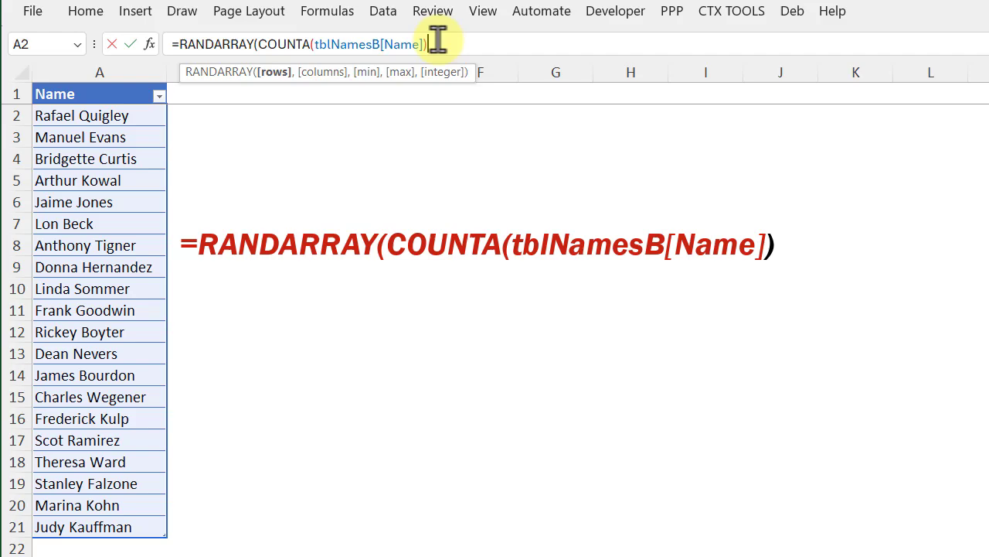
type(")")
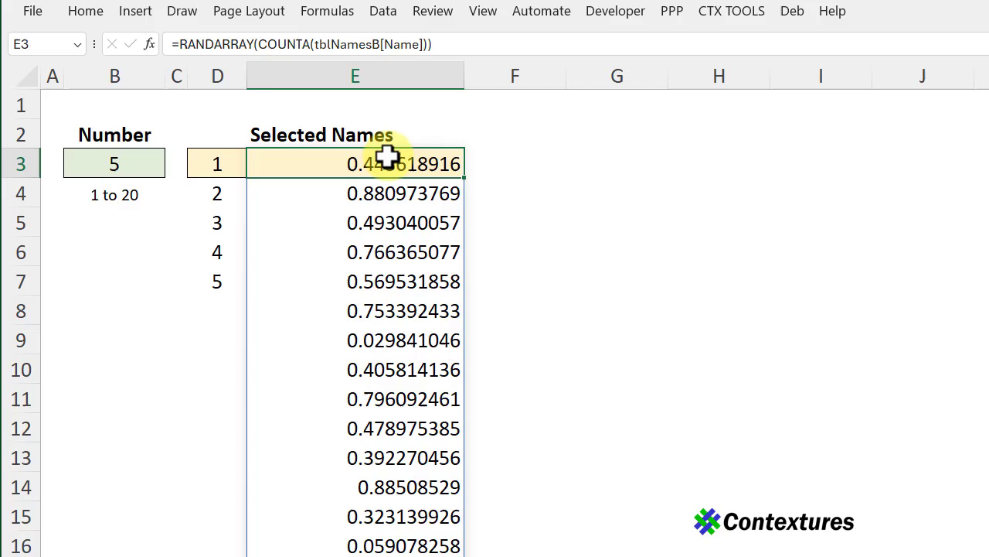
mouse_move(400, 424)
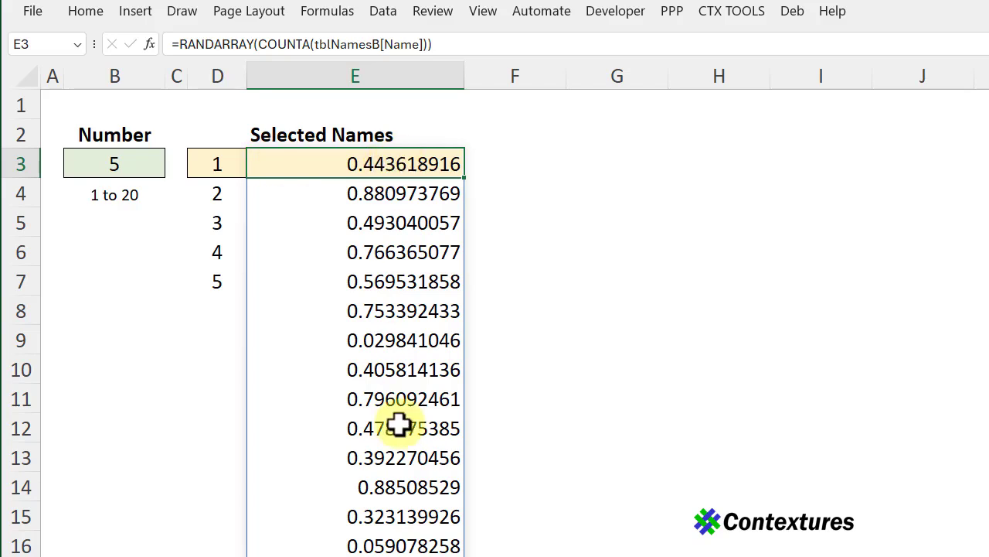
mouse_move(289, 166)
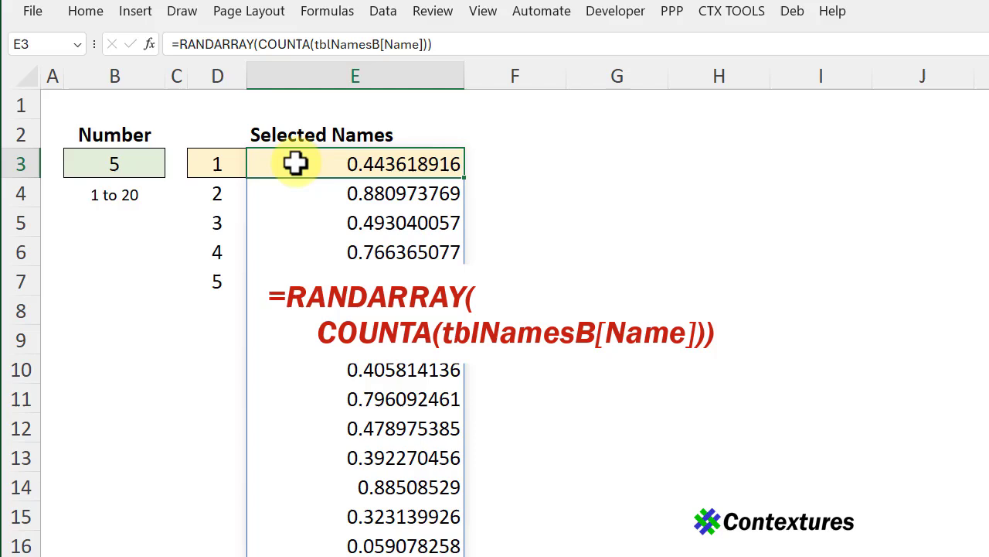
Wrap the E3 formula in HSTACK with tblNamesB[Name] to pair names with random numbers
double_click(354, 163)
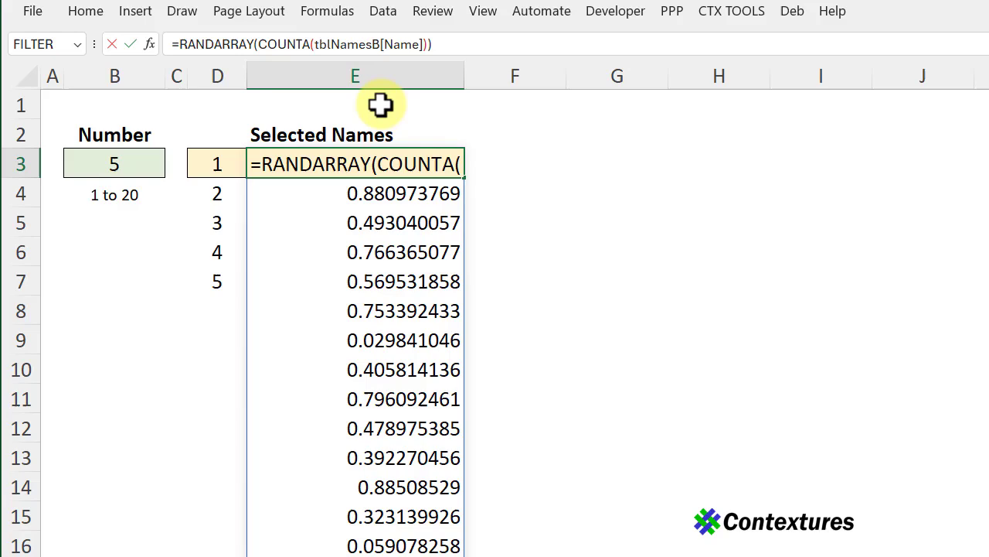
type("hstack(")
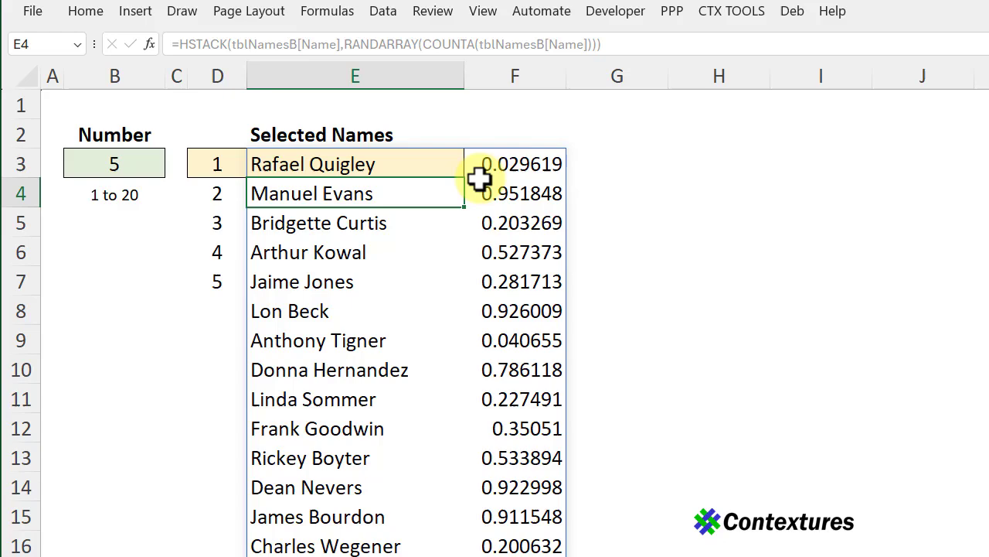
mouse_move(522, 161)
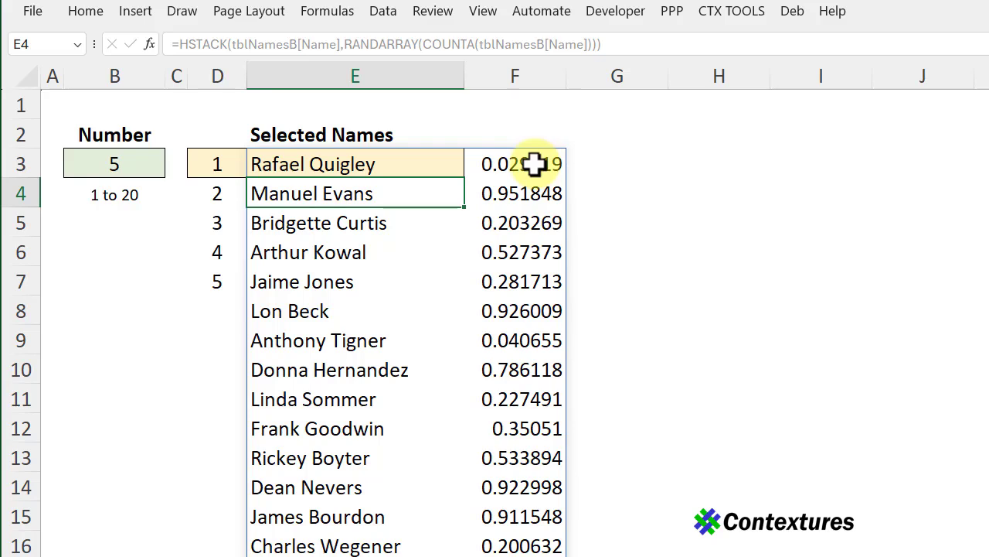
mouse_move(506, 267)
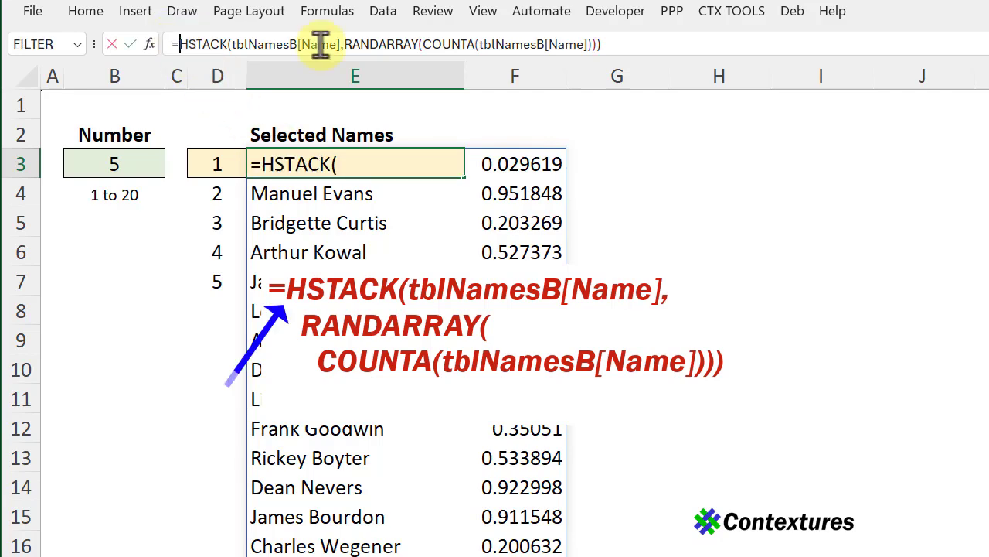
Wrap the HSTACK in SORT with sort_index 2 to order names by random number
type("sort(")
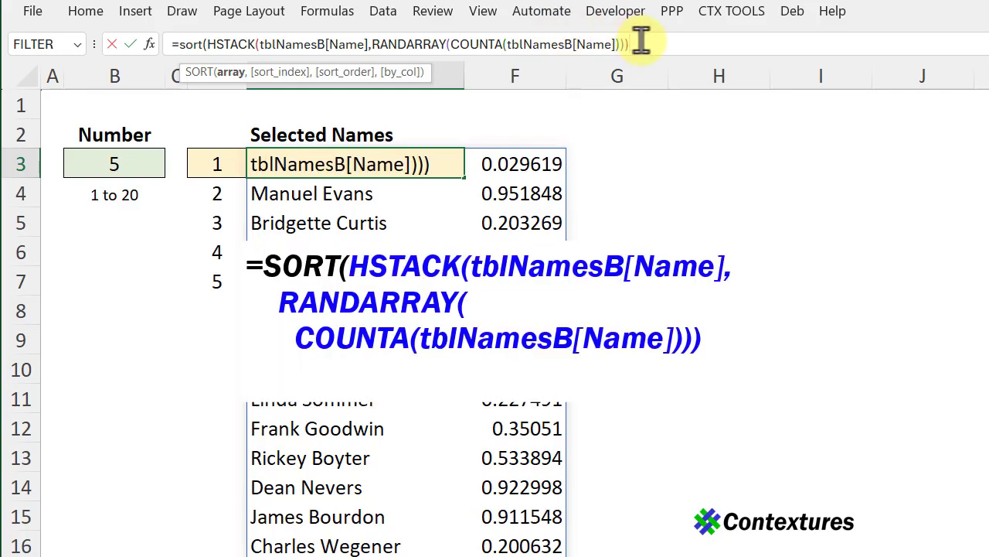
type(",")
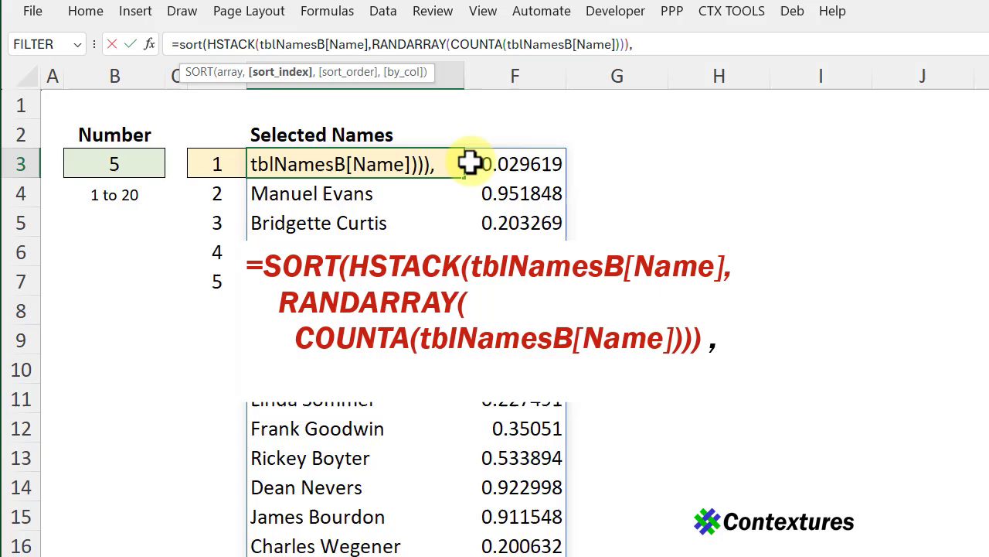
type(",2")
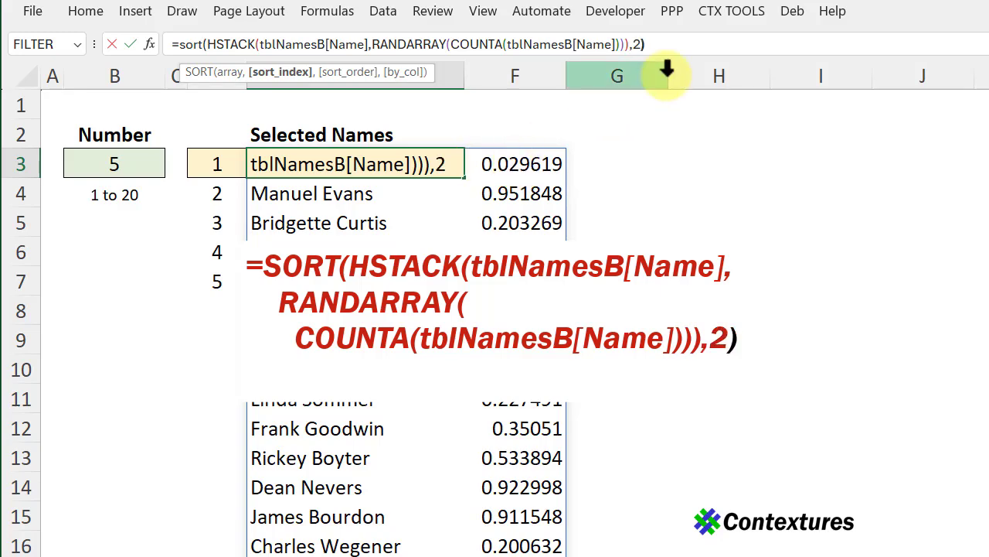
key("Enter")
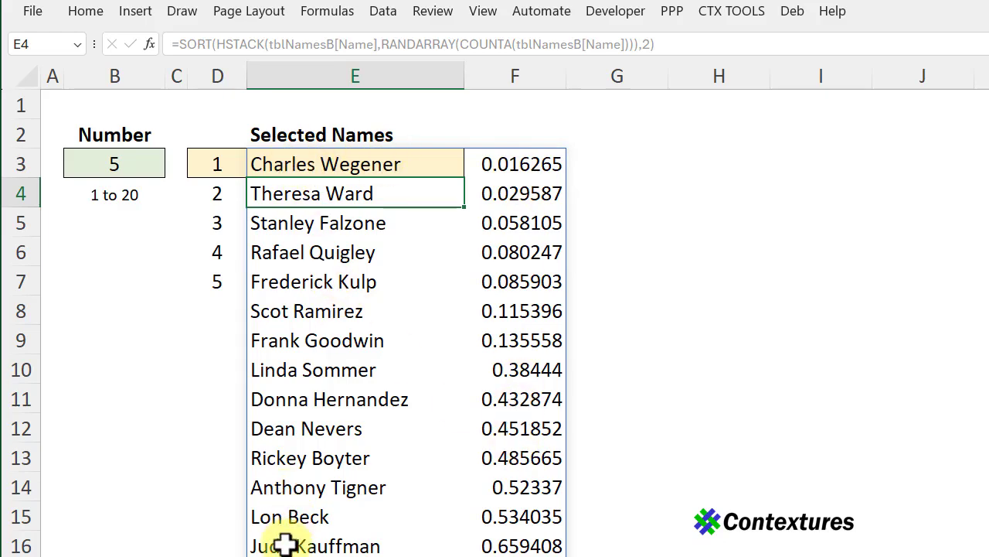
mouse_move(290, 516)
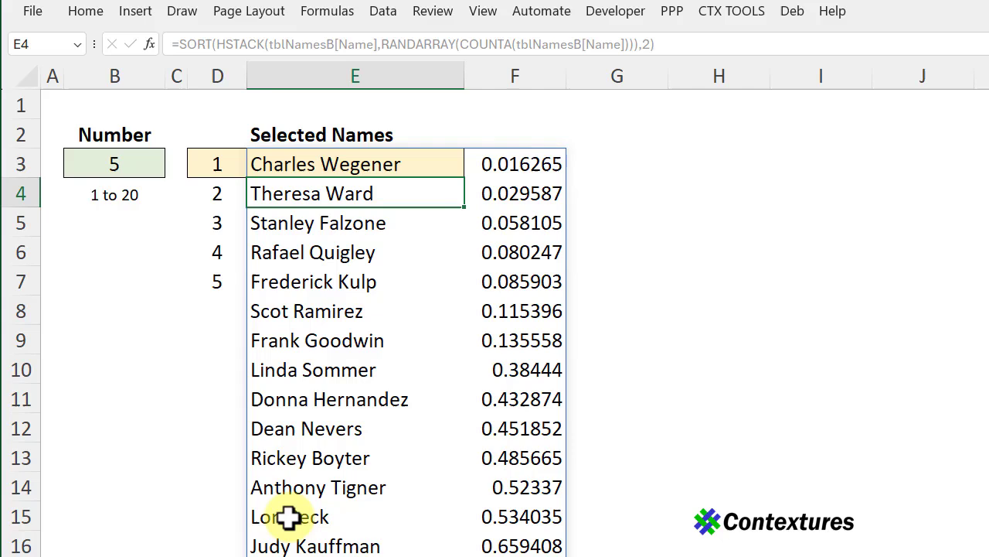
mouse_move(334, 252)
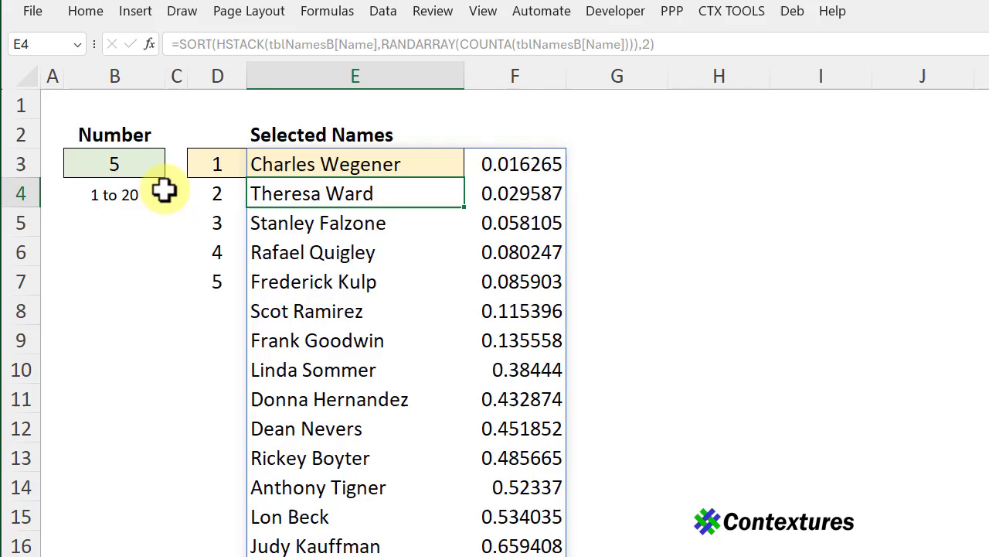
mouse_move(144, 161)
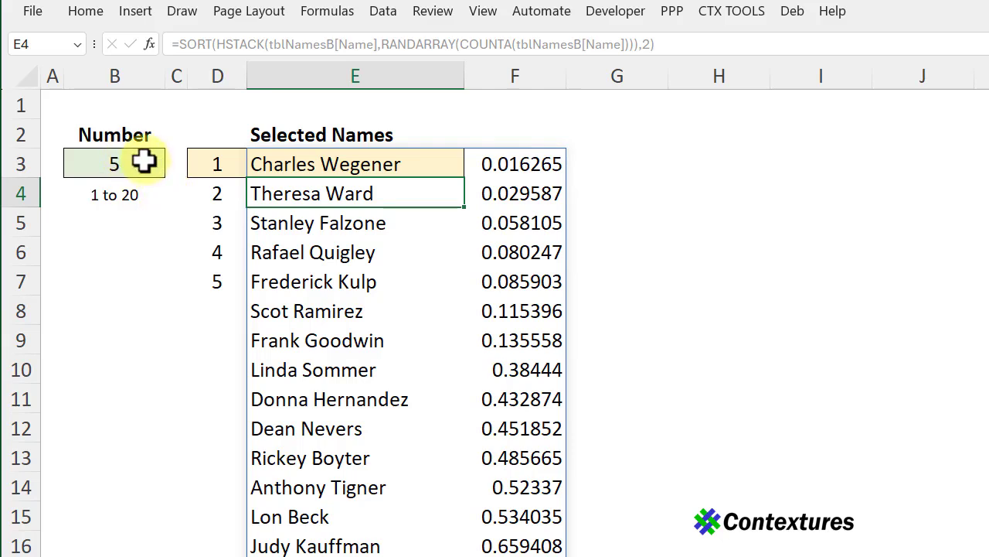
Wrap the formula in TAKE using B3 as the row count, showing five names
left_click(355, 163)
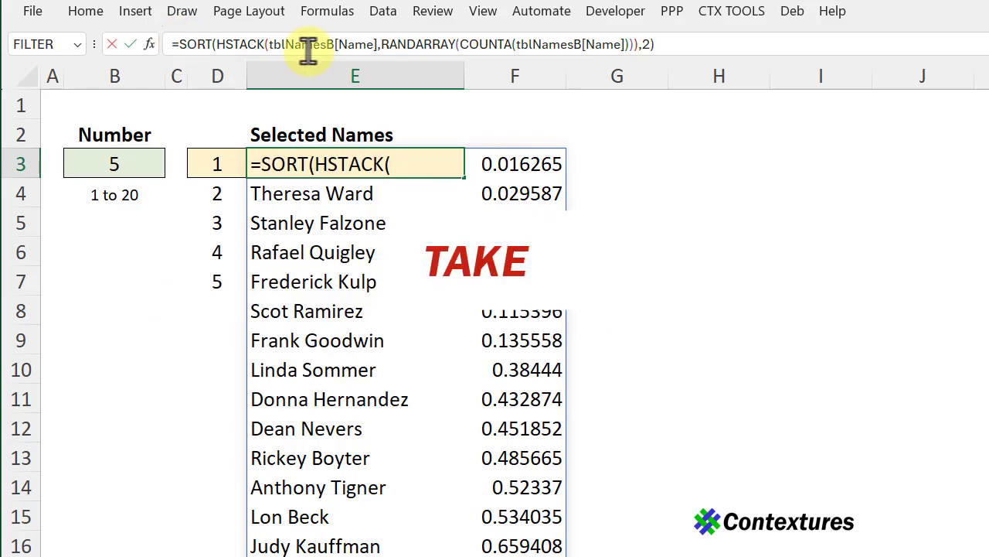
type("take(")
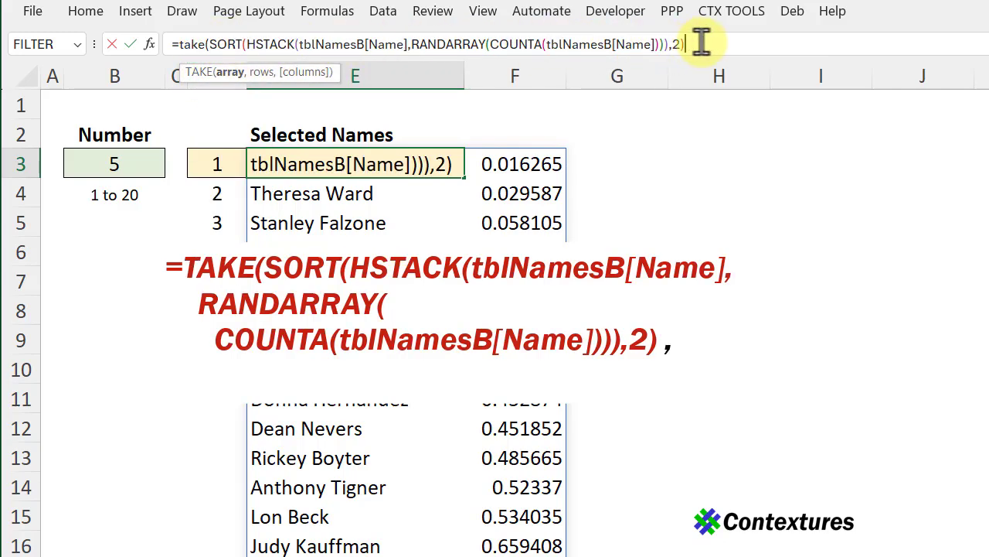
type(",")
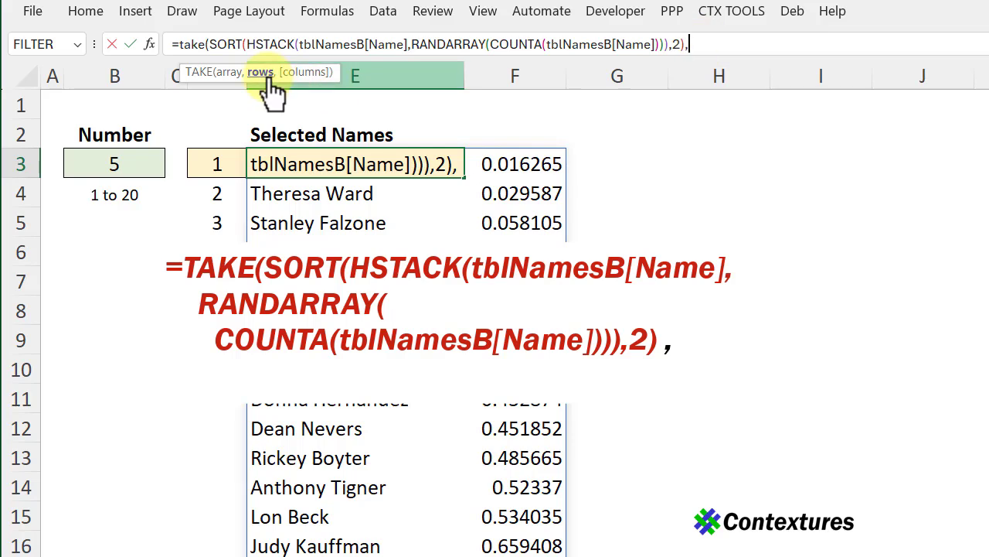
left_click(113, 163)
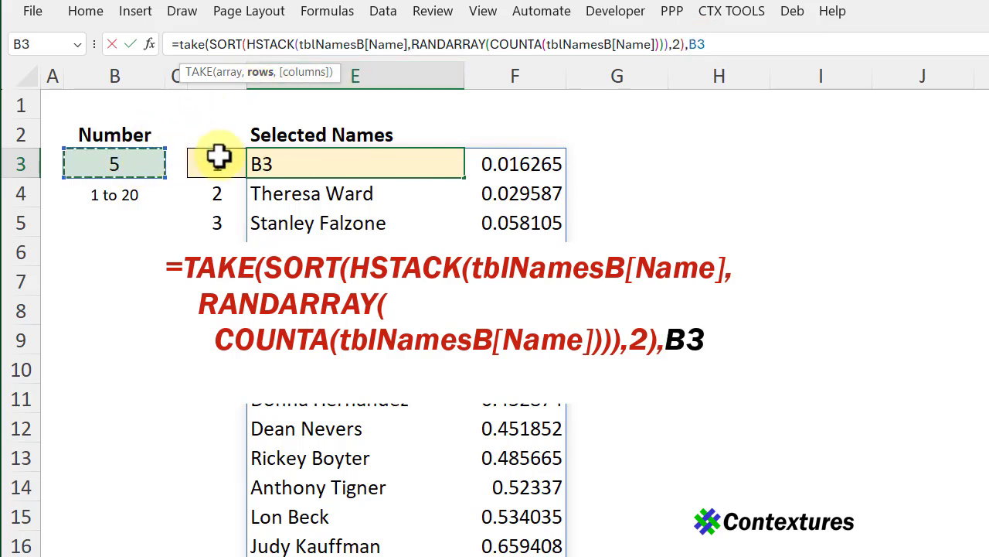
type(")")
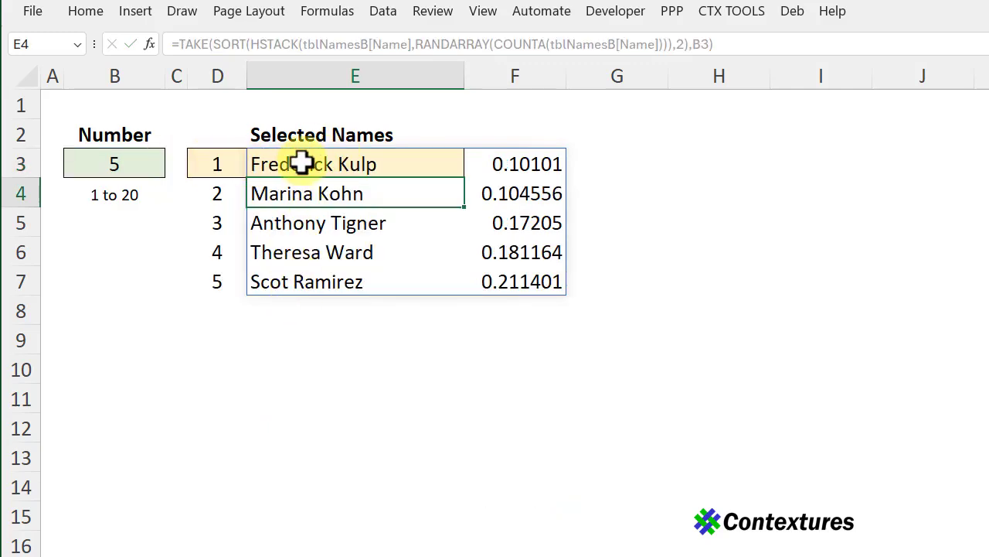
Add 1 as TAKE's columns argument so only the five names show
double_click(354, 164)
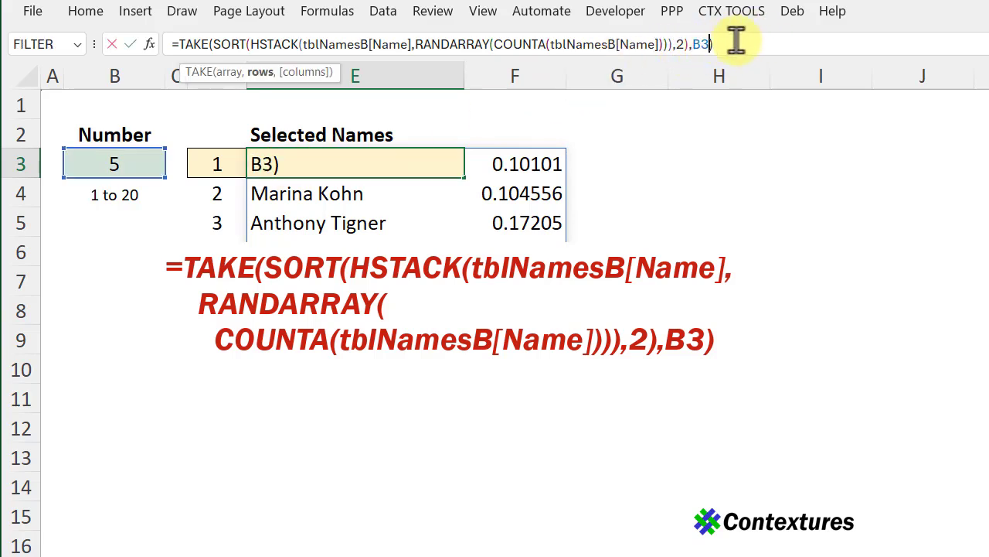
type(",")
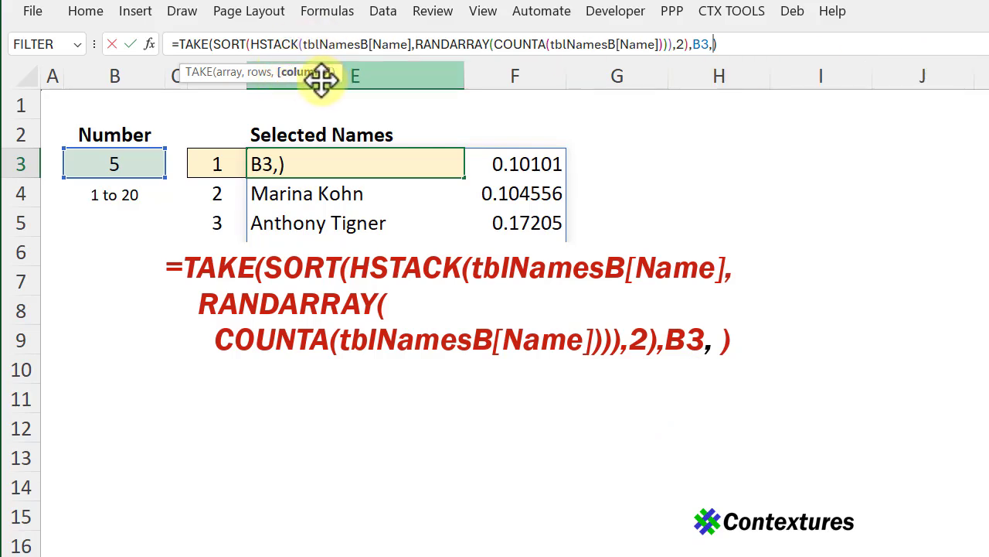
type("1")
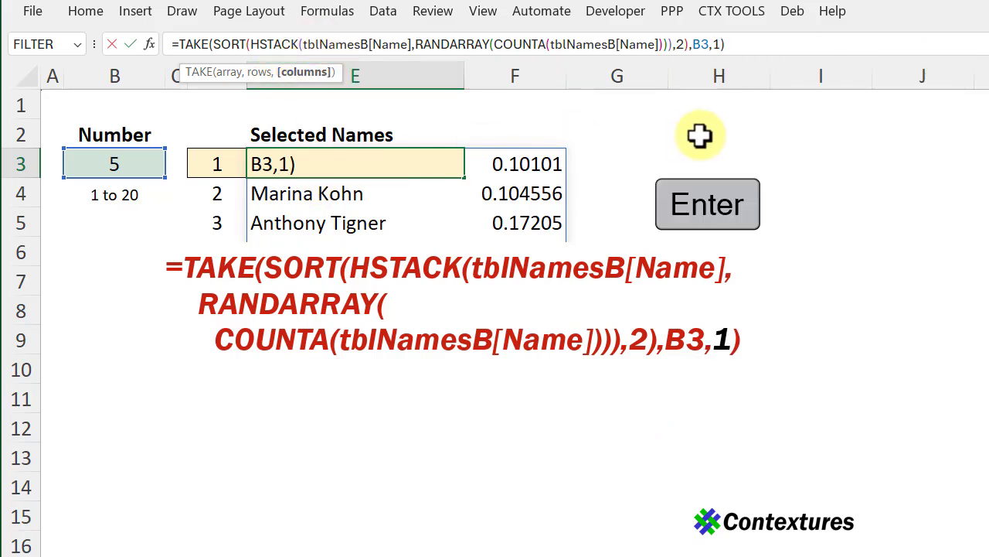
left_click(706, 204)
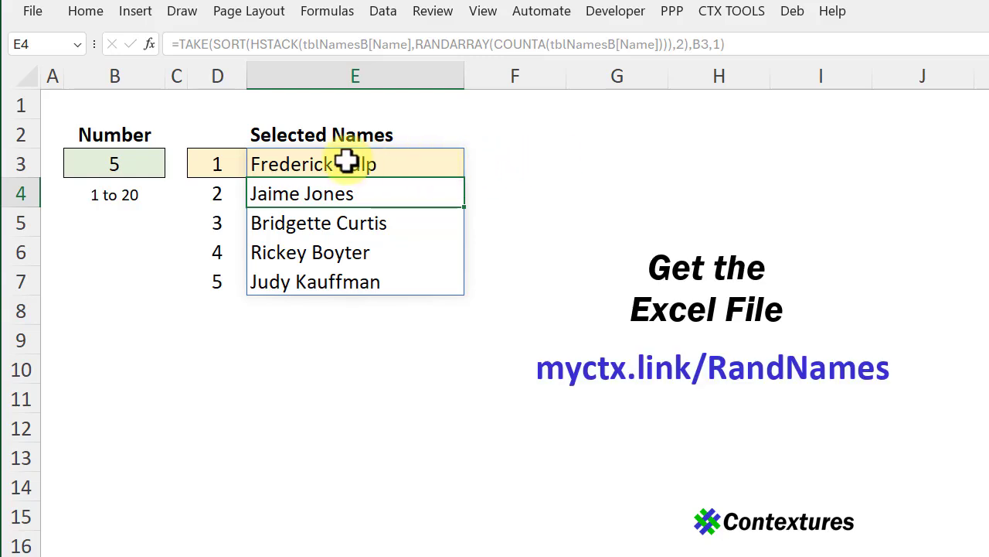
mouse_move(342, 292)
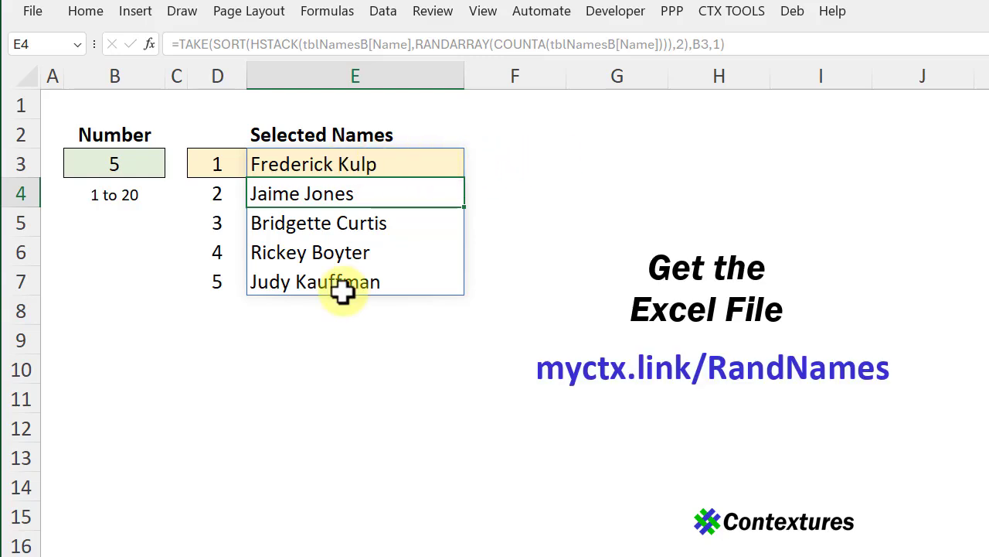